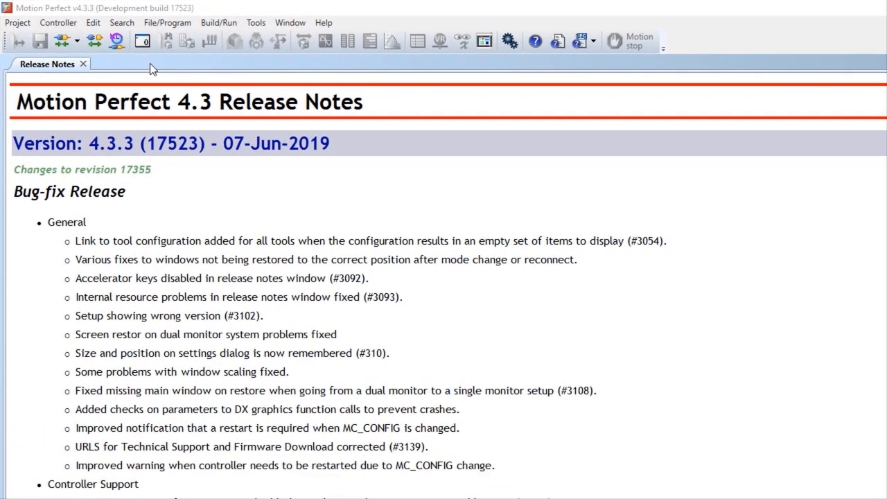
mouse_move(66, 40)
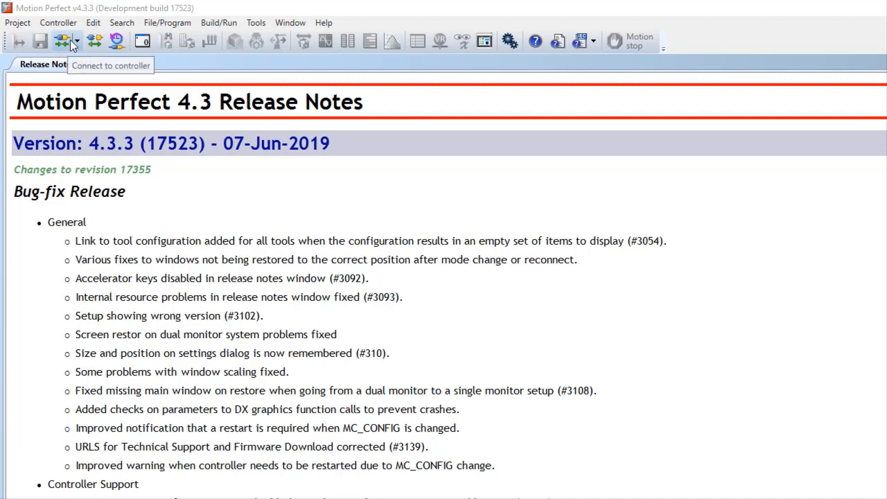
Step: Connect to the controller at 192.168.0.246 in Direct Mode from the connection dropdown
left_click(62, 41)
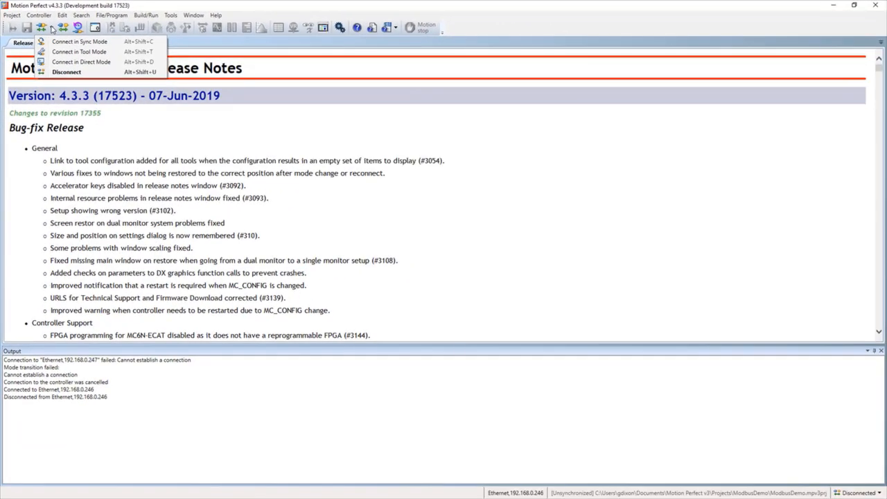
mouse_move(81, 62)
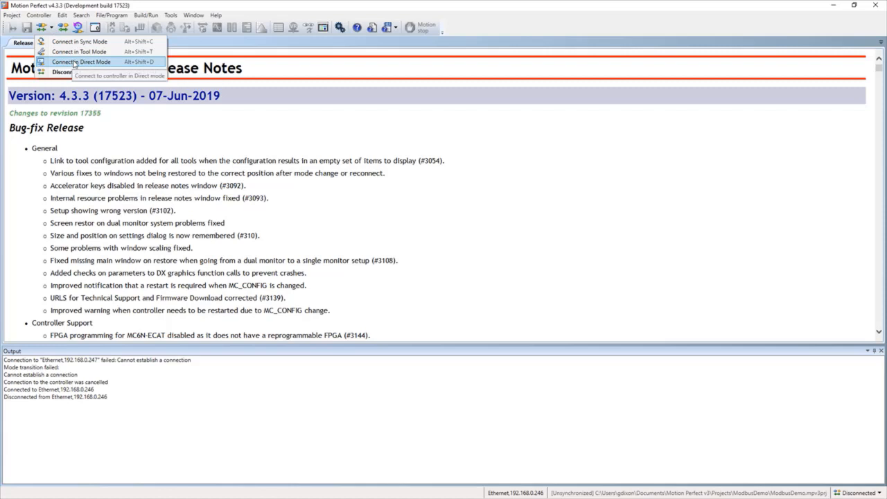
left_click(80, 62)
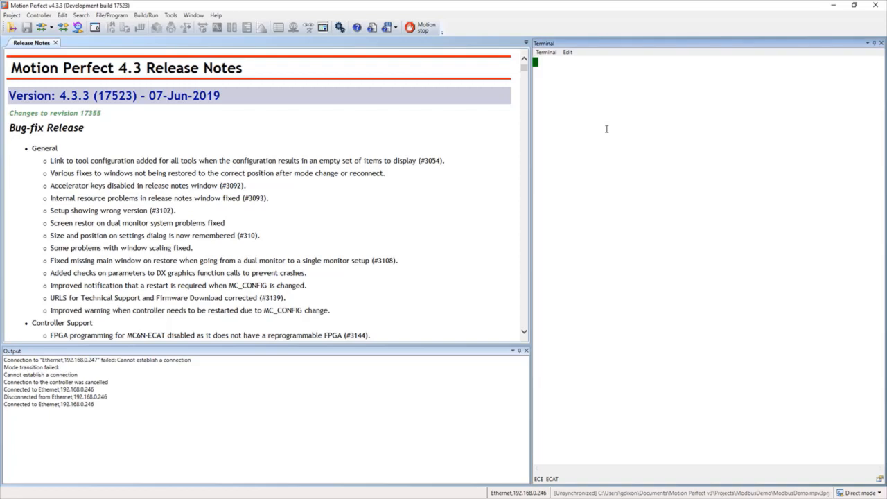
mouse_move(418, 119)
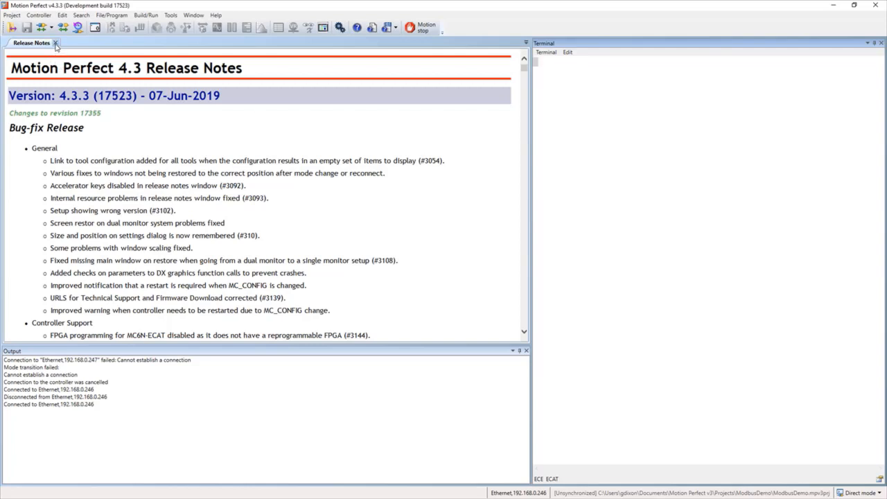
Step: Close Release Notes, run DIR, and query ?SPEED AXIS(3), which returns 1000
left_click(55, 43)
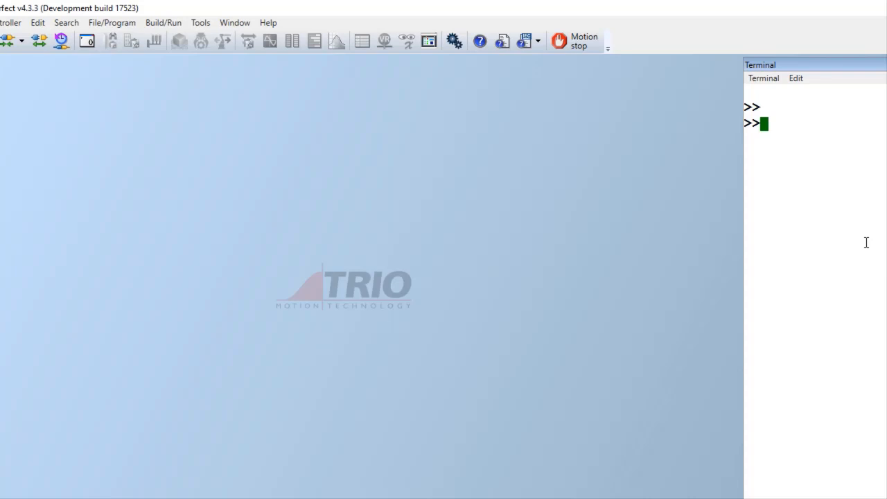
type("DIR")
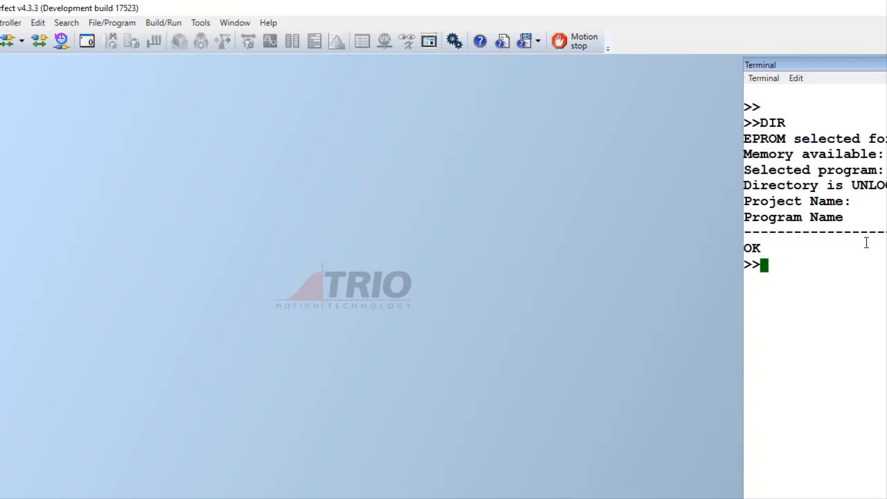
type("?S")
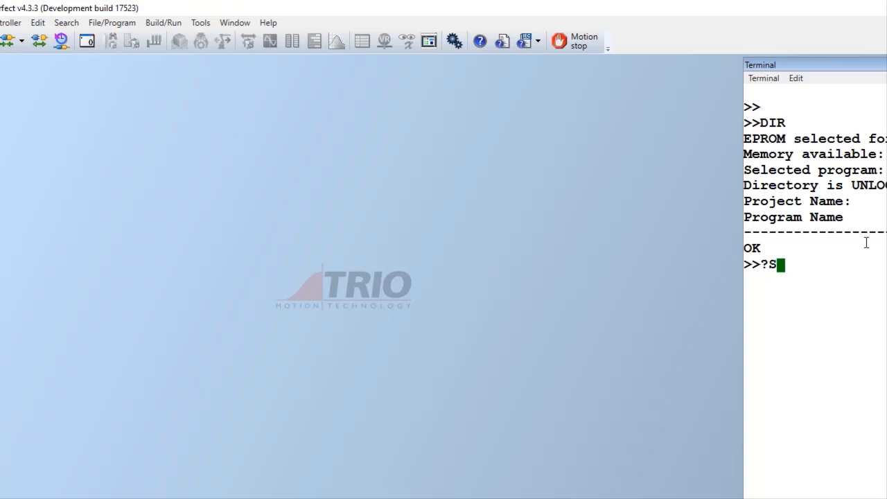
type("PEED AXIS(3")
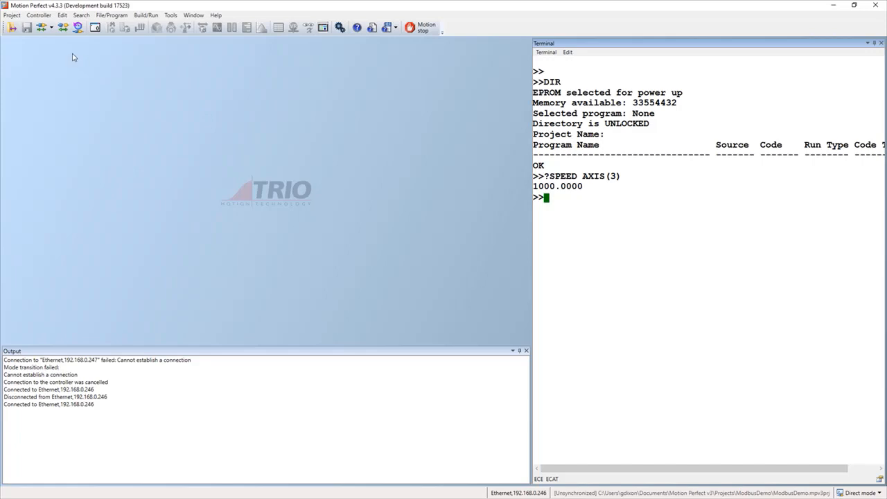
Step: Reconnect to the MC664-X in Tool Mode and switch on digital output 11
left_click(40, 28)
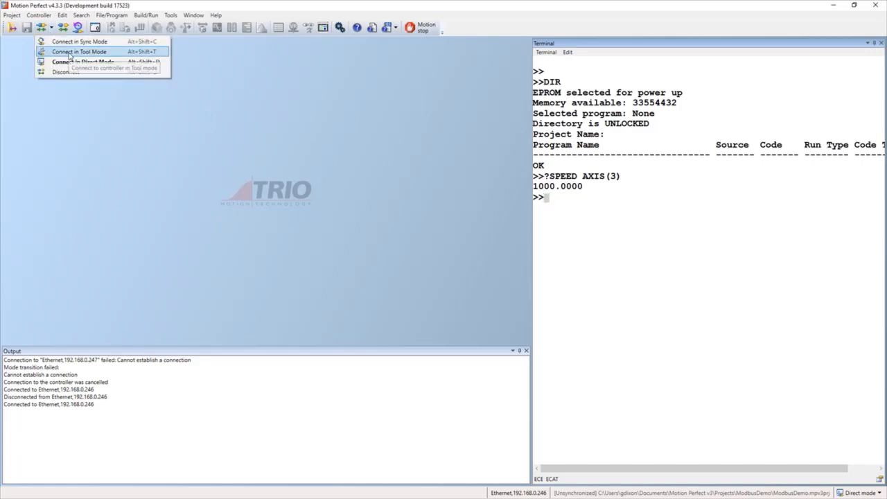
left_click(79, 51)
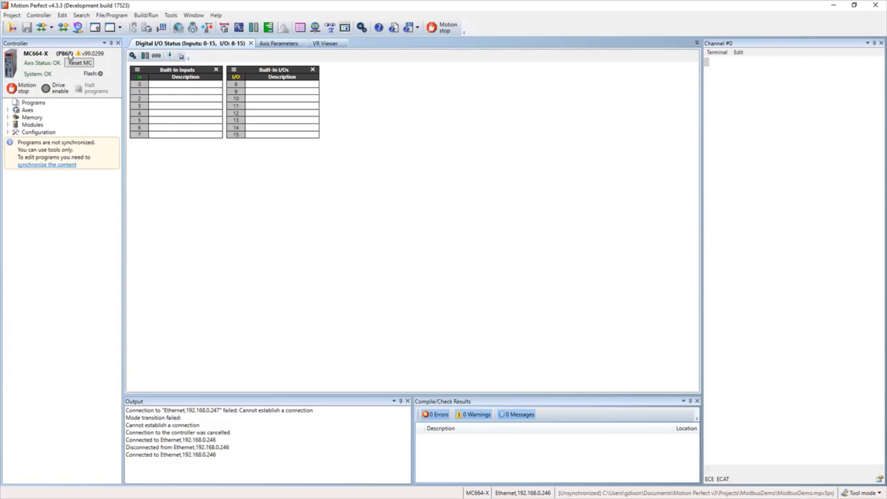
mouse_move(216, 127)
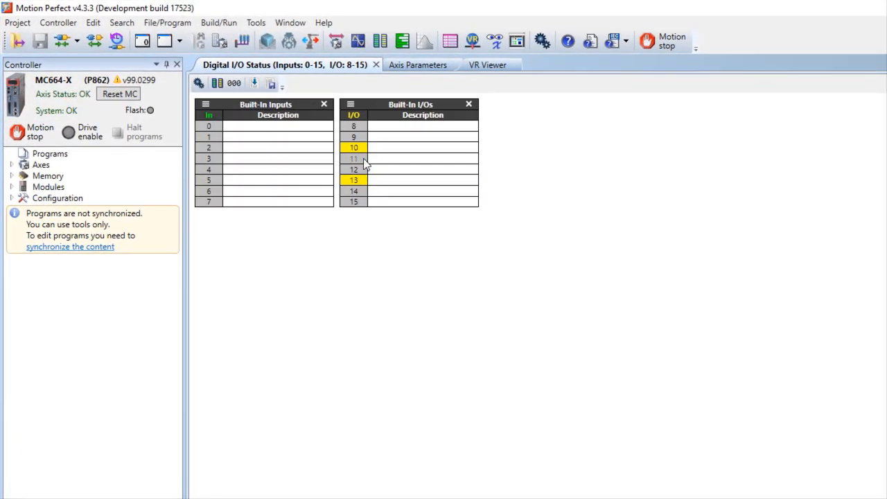
left_click(354, 158)
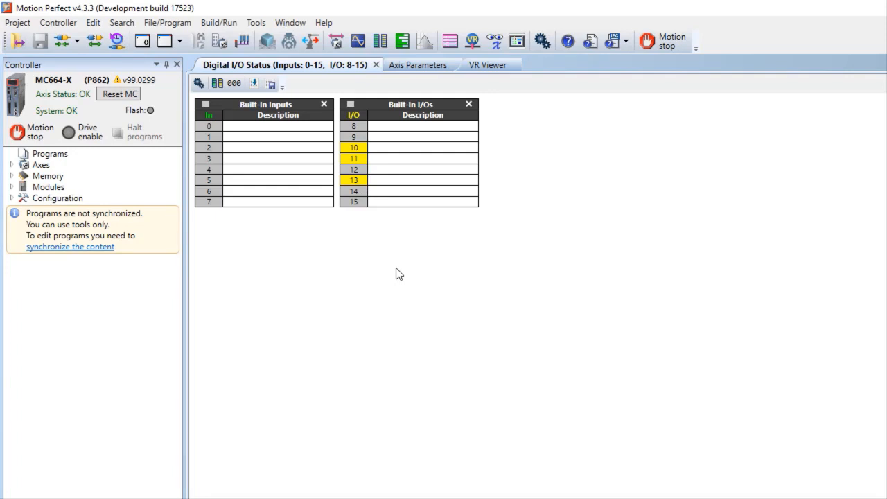
mouse_move(492, 175)
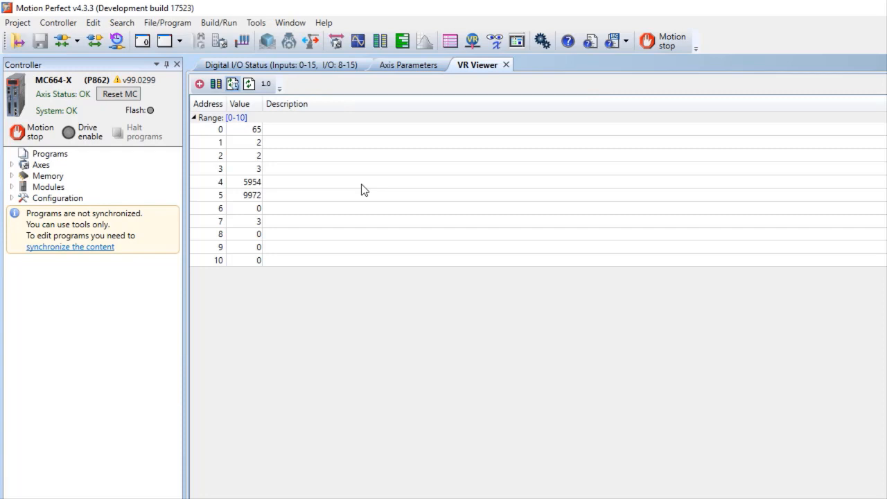
mouse_move(495, 269)
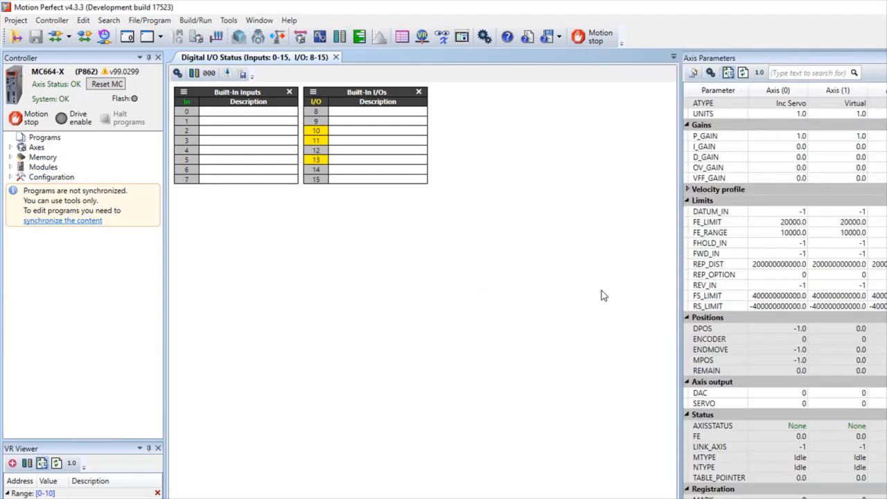
mouse_move(419, 191)
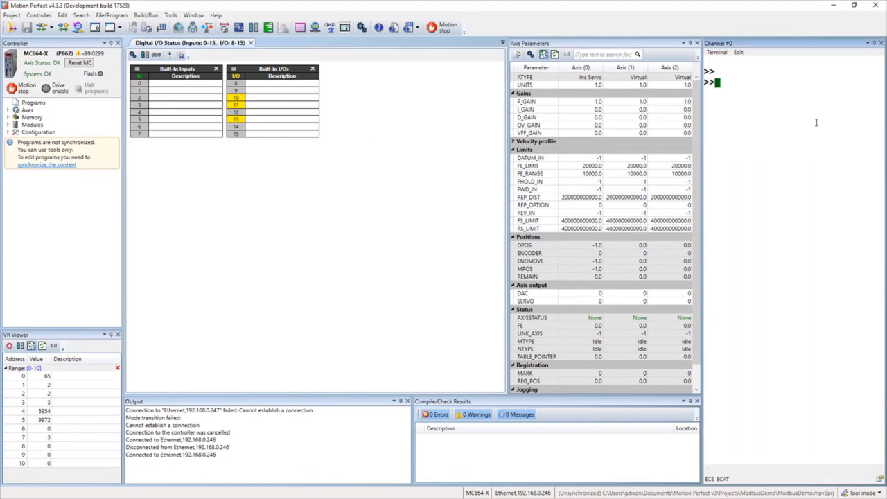
Step: Enter DIR in the Channel #0 terminal to list the controller directory
type("DIR")
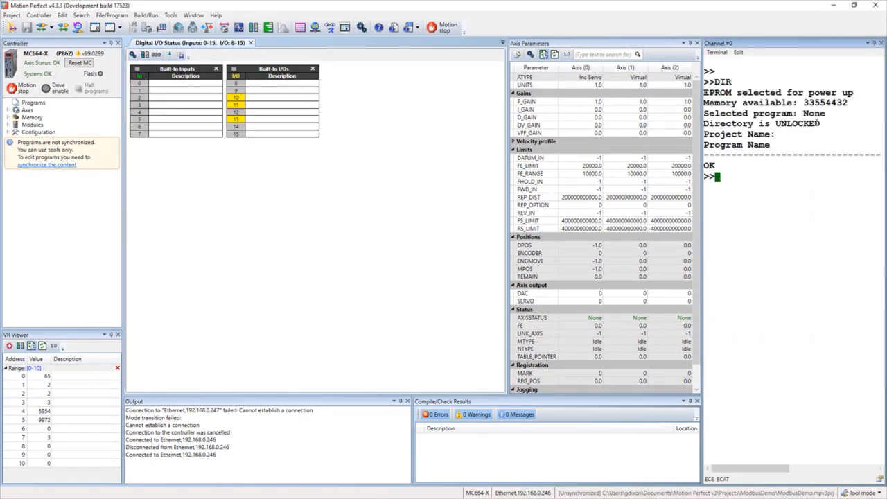
mouse_move(215, 79)
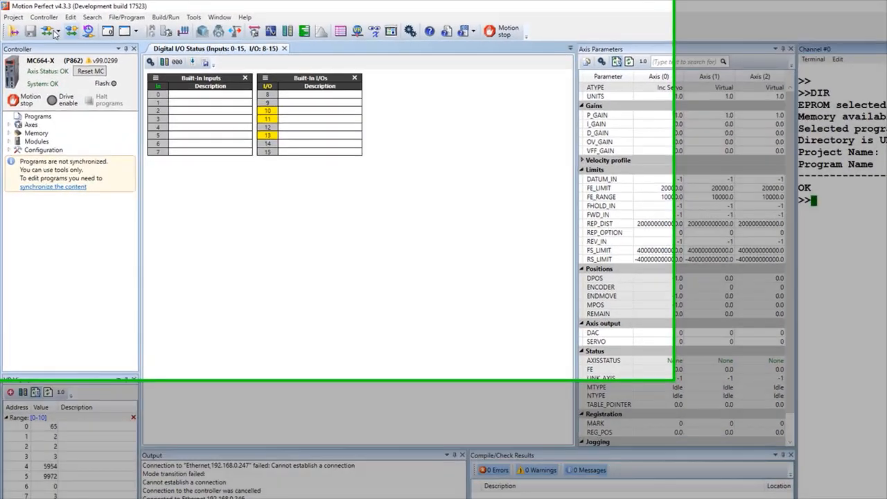
Step: Open the Controller Directory window from the controller operations menu
left_click(43, 17)
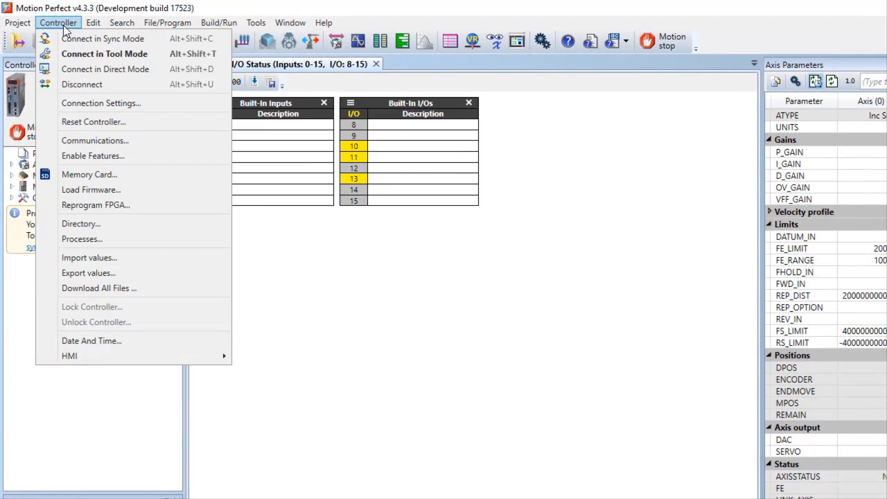
mouse_move(62, 25)
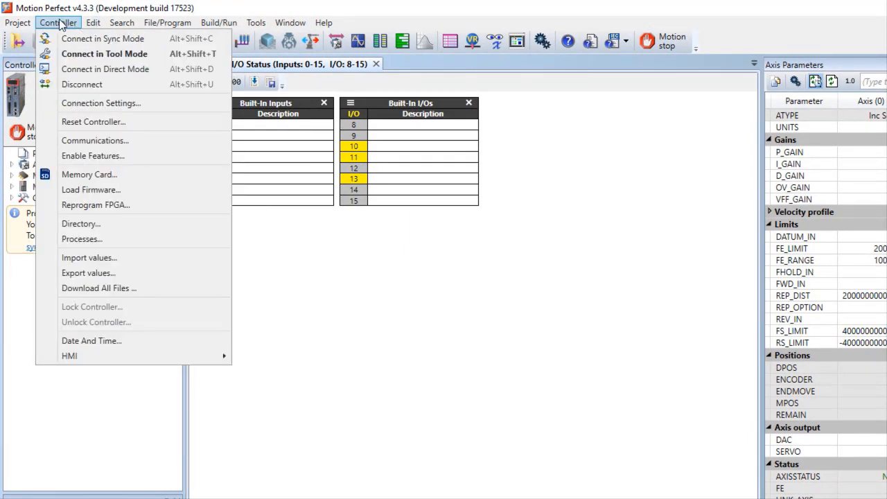
mouse_move(62, 31)
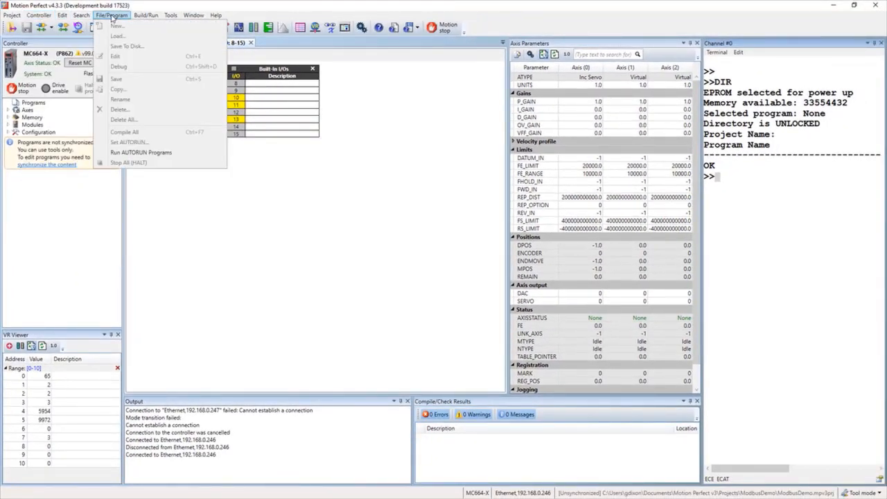
left_click(39, 15)
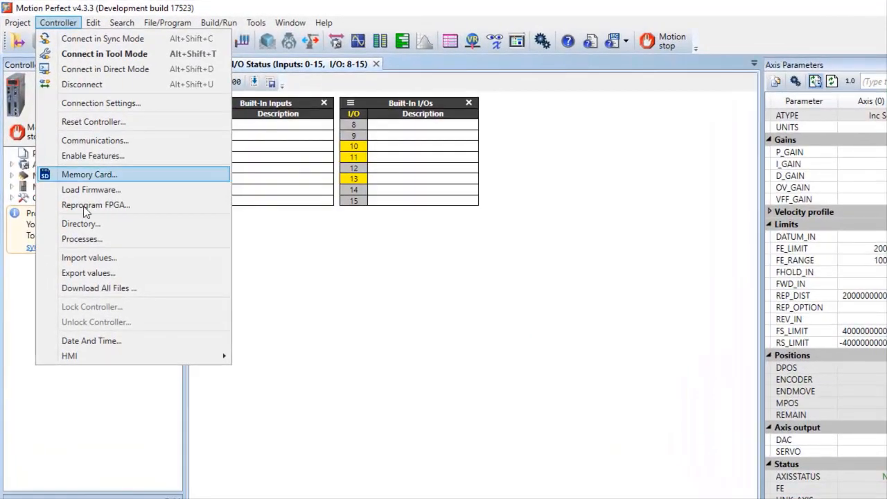
left_click(81, 223)
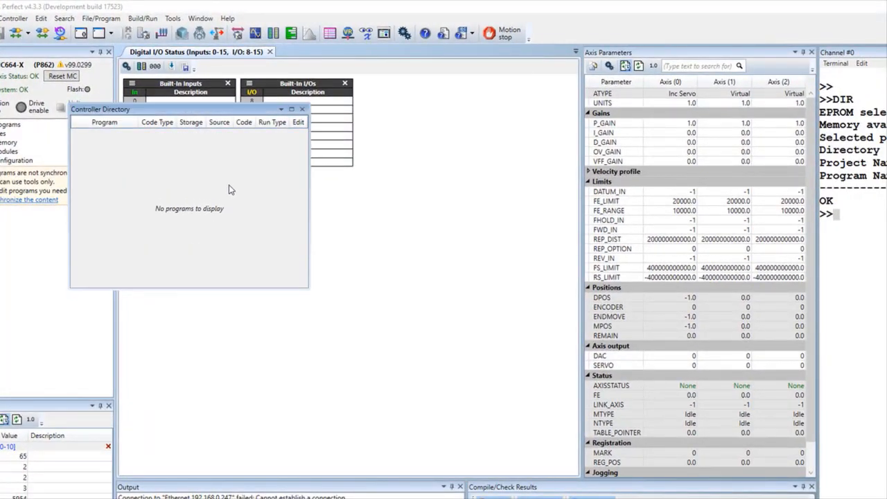
mouse_move(755, 215)
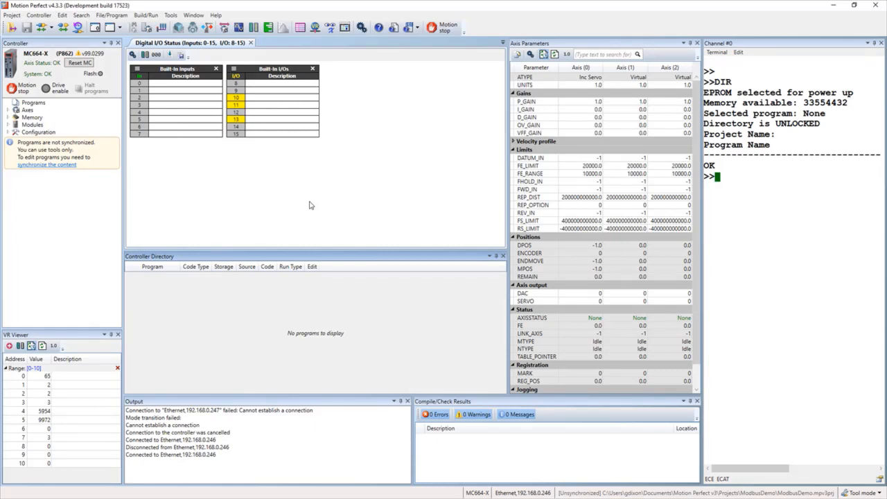
mouse_move(101, 117)
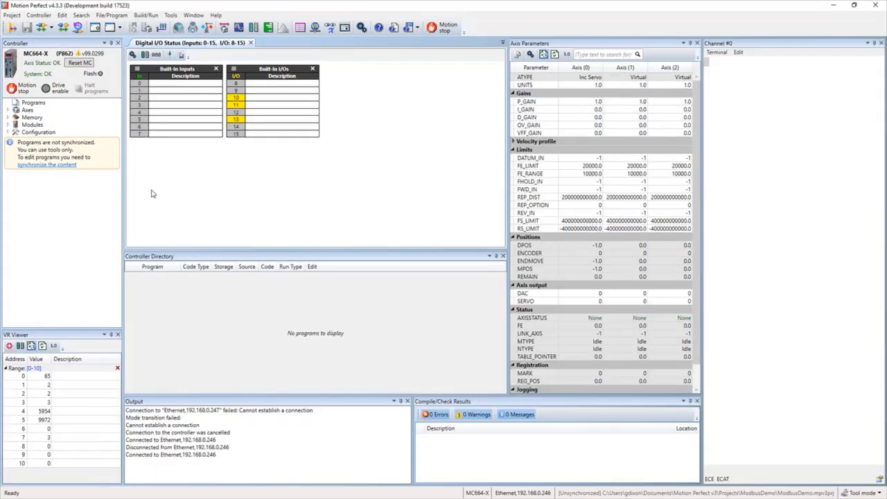
Step: Connect in Sync Mode and pick 20180920_Training from Recent projects to synchronize with
left_click(41, 27)
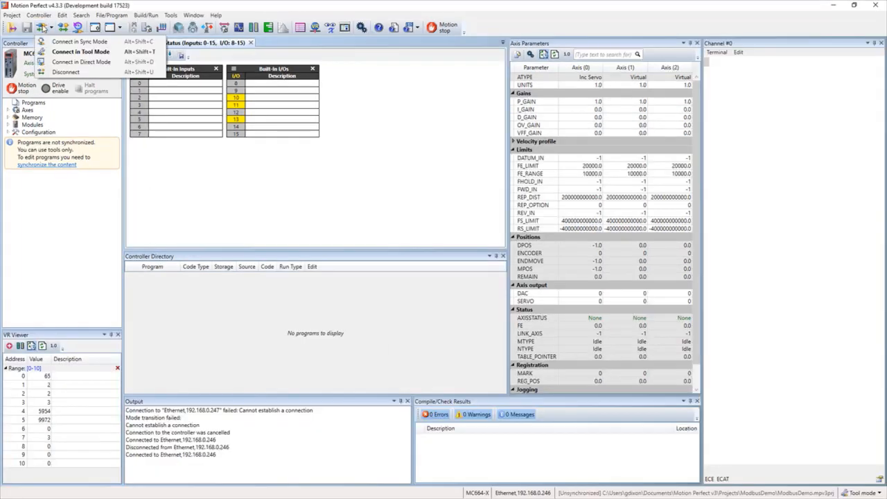
left_click(81, 51)
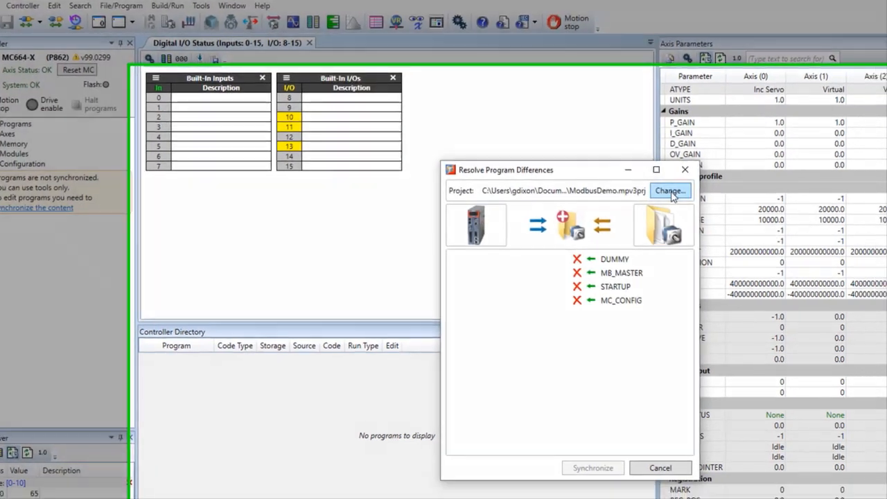
left_click(668, 191)
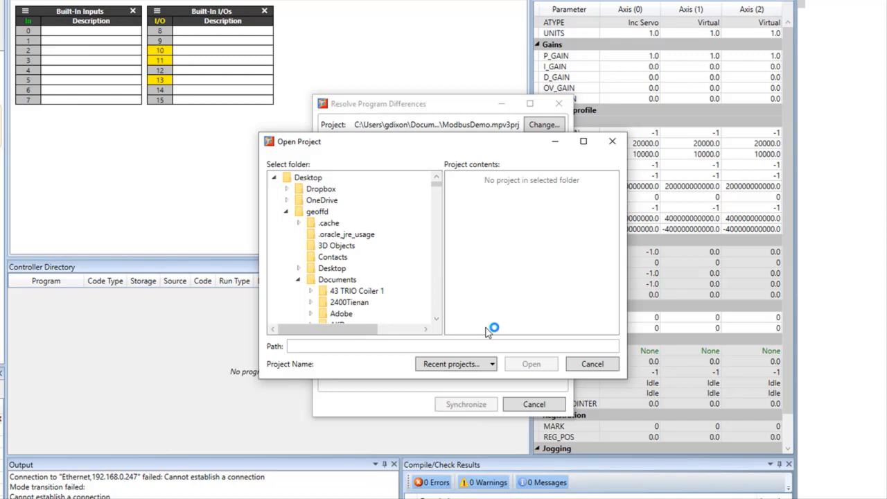
left_click(378, 303)
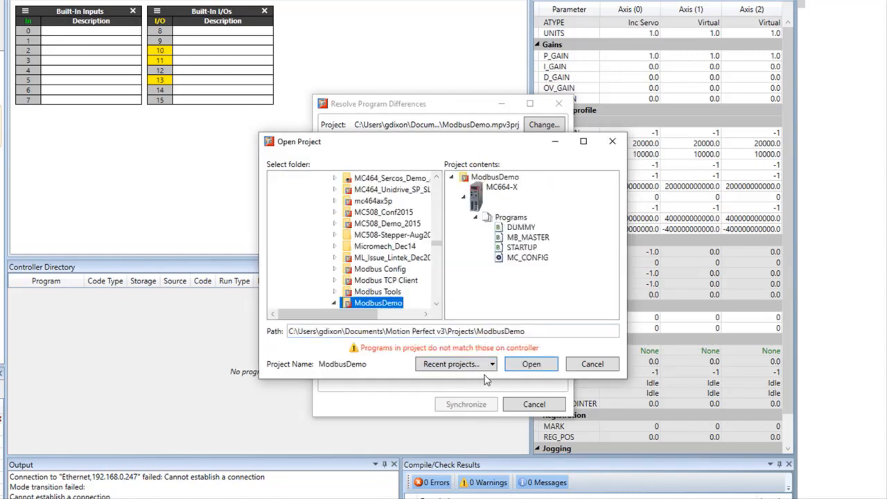
left_click(485, 364)
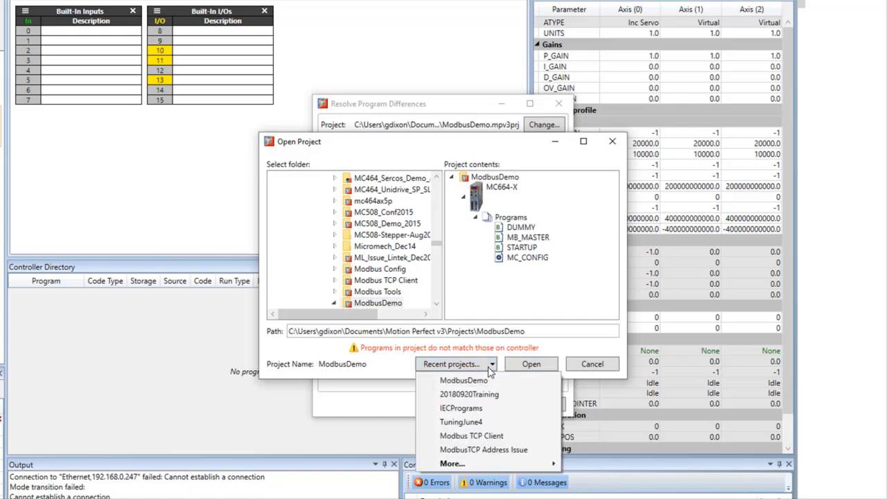
mouse_move(469, 394)
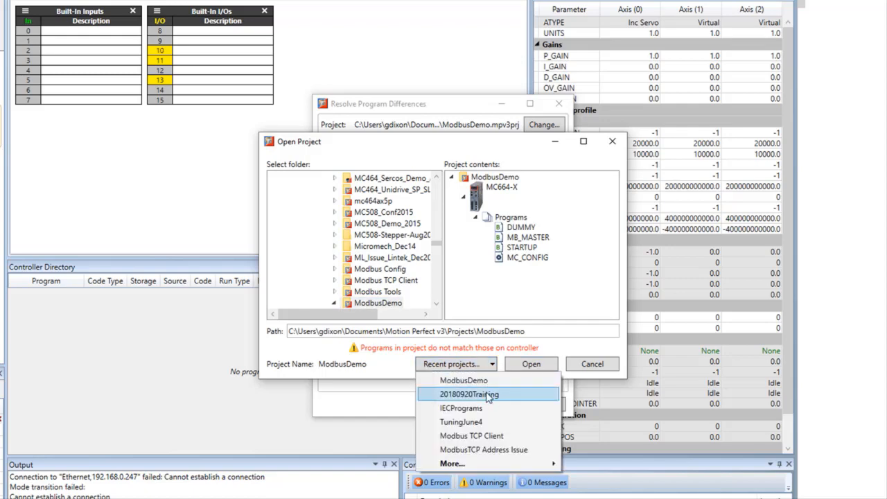
left_click(469, 393)
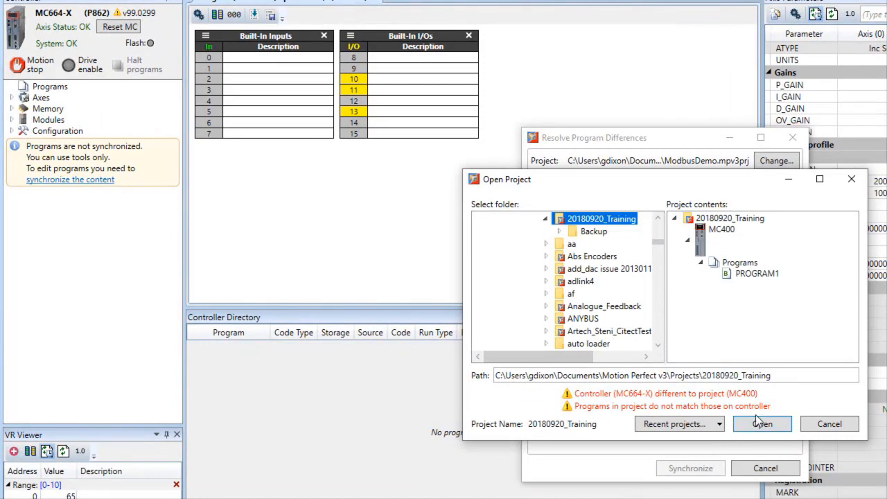
Step: Open the training project, modify it for the MC664-X, copy all programs, and synchronize
left_click(761, 423)
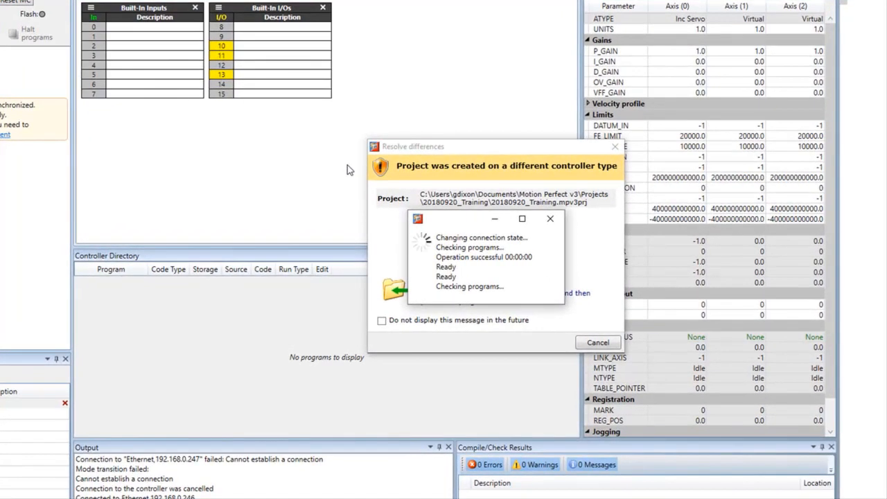
mouse_move(385, 232)
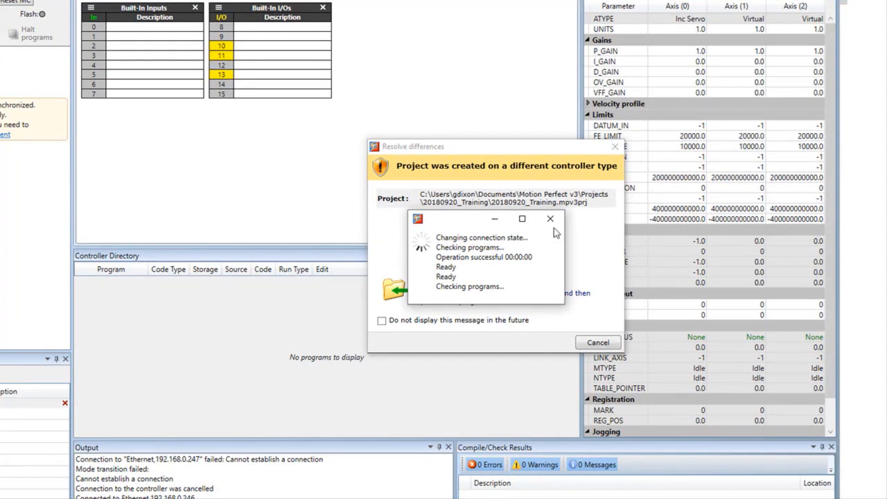
mouse_move(550, 219)
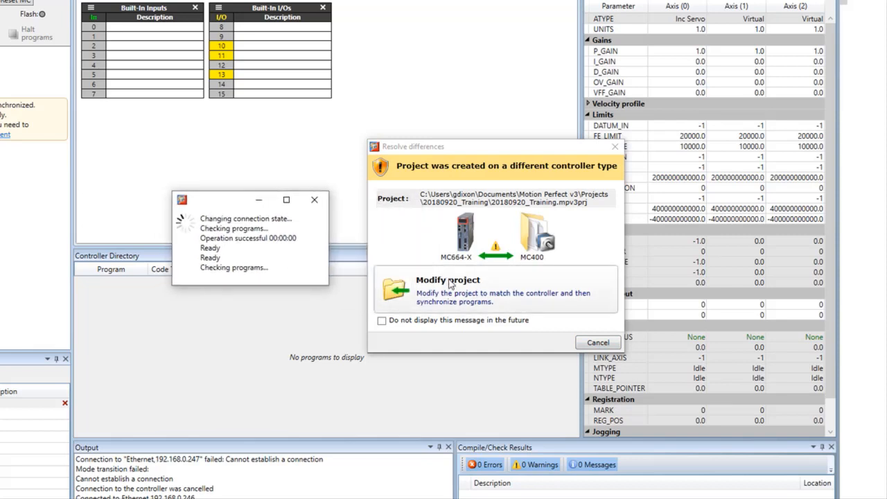
left_click(448, 290)
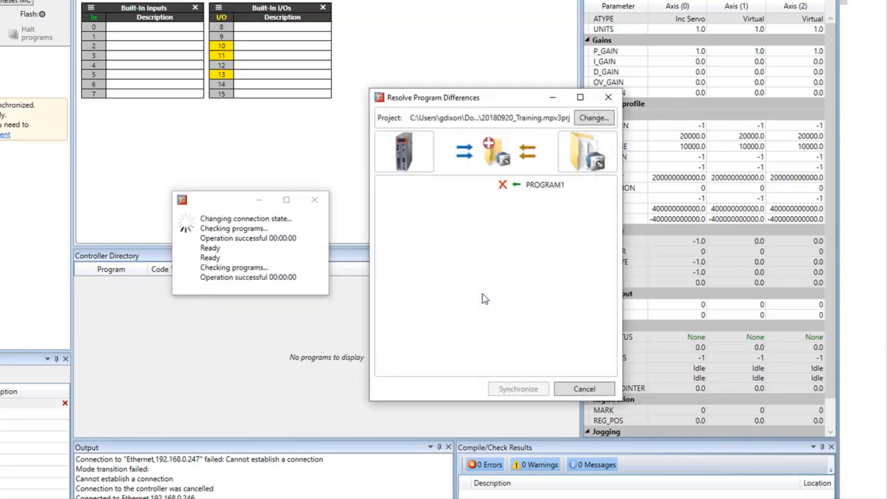
mouse_move(527, 152)
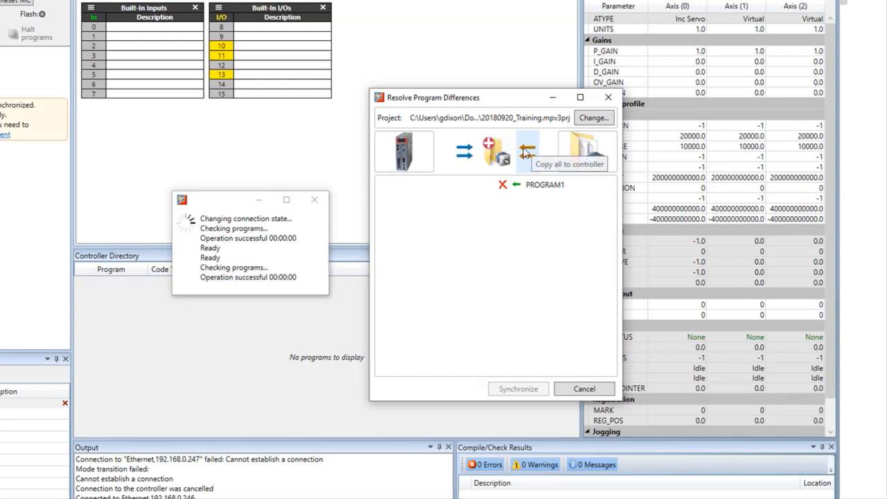
left_click(527, 151)
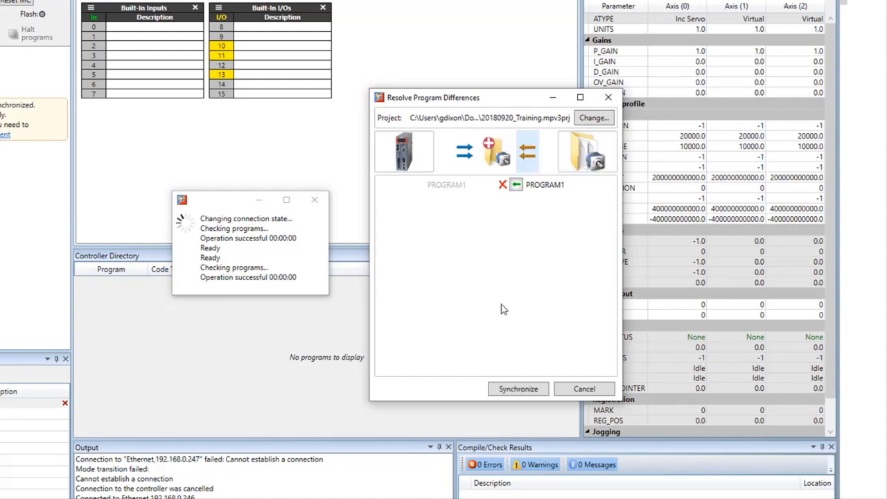
left_click(518, 388)
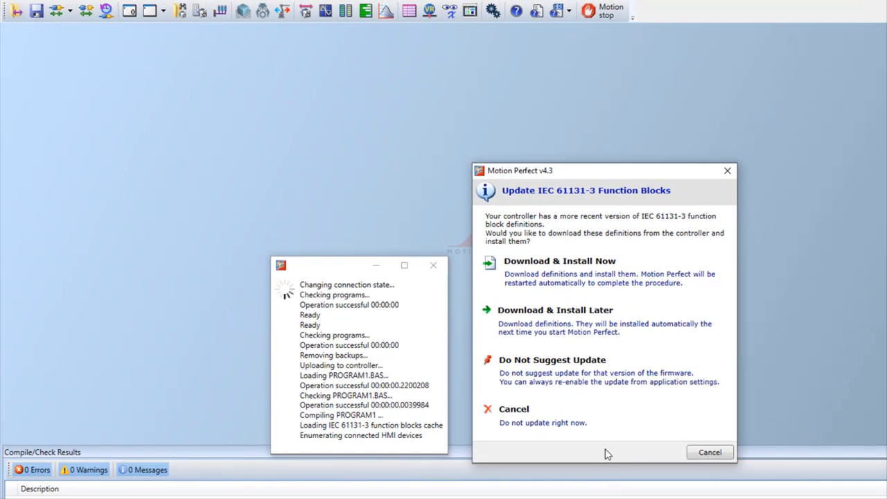
Step: Cancel the IEC 61131-3 function block update and reconnect in Sync Mode
left_click(709, 452)
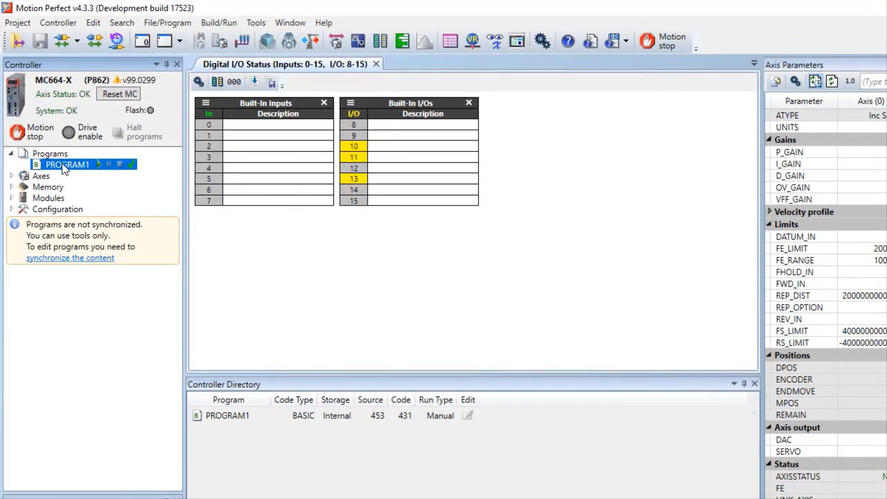
left_click(64, 40)
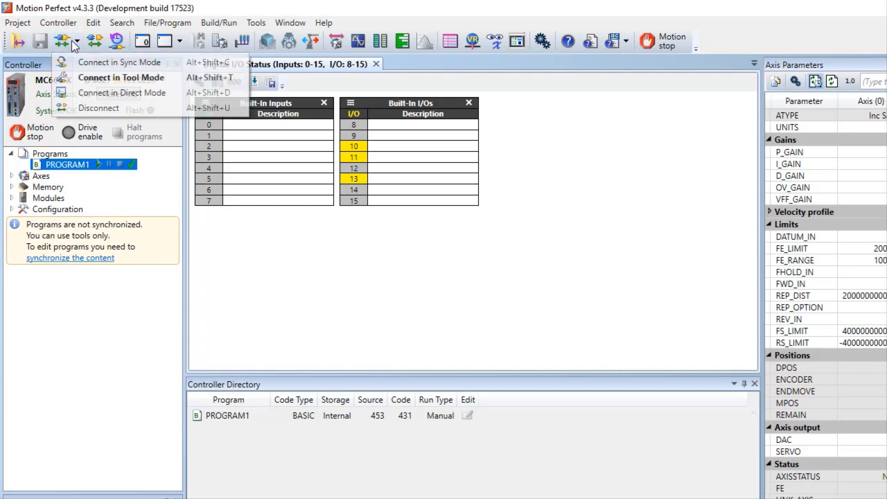
left_click(121, 77)
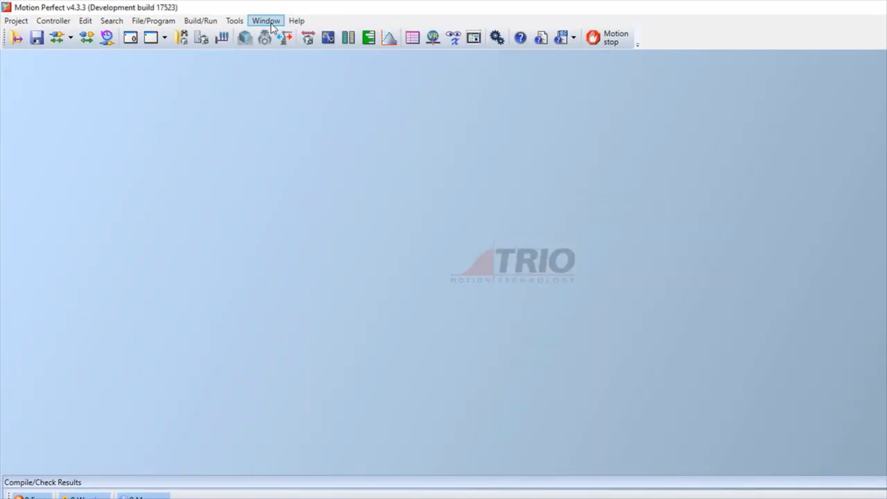
Step: Restore the Controller Tree Window and open PROGRAM1 under Programs in the editor
left_click(266, 20)
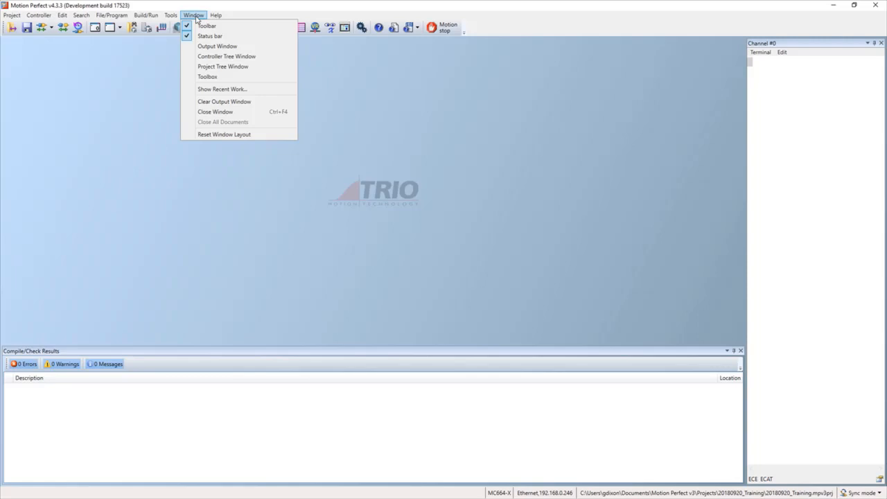
mouse_move(227, 56)
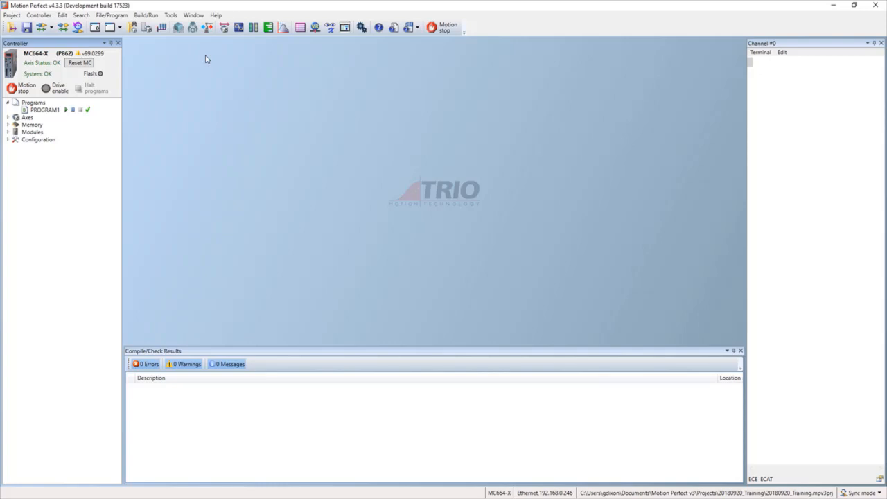
mouse_move(255, 130)
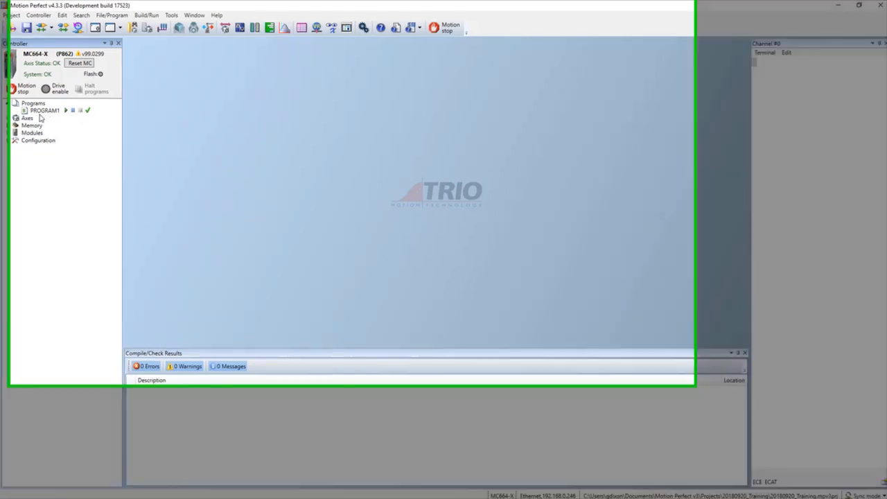
double_click(43, 110)
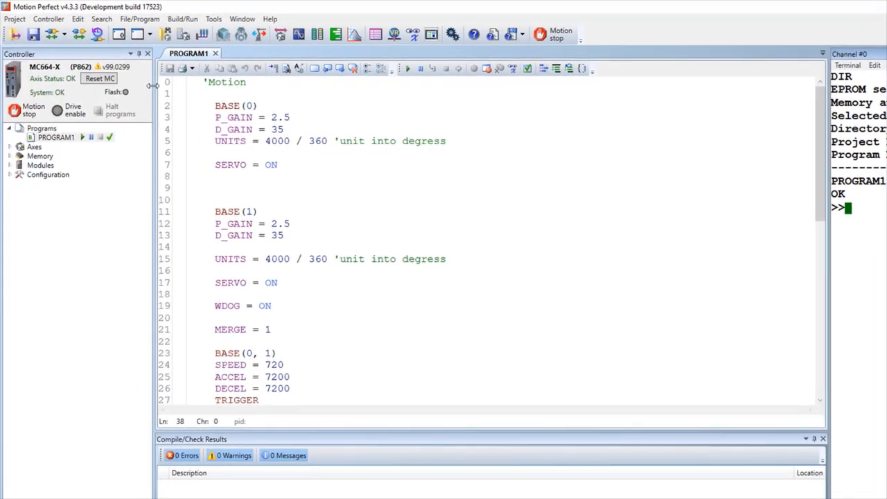
left_click(49, 18)
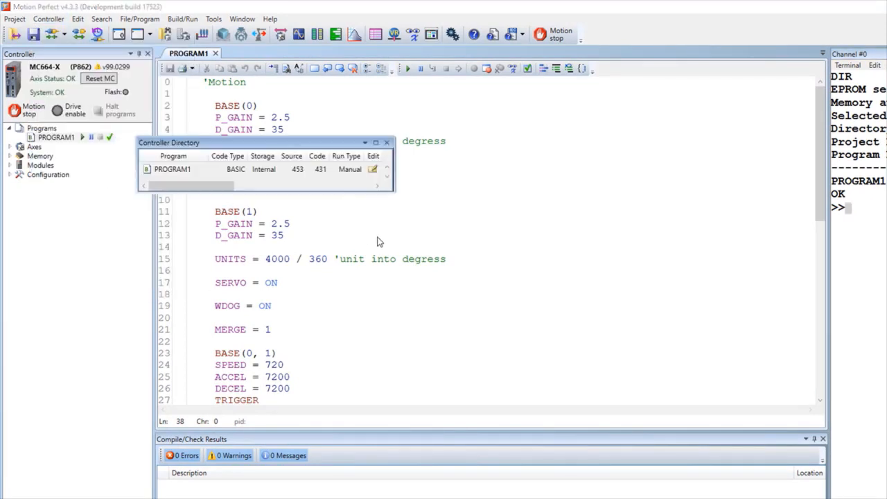
left_click_drag(267, 143, 447, 201)
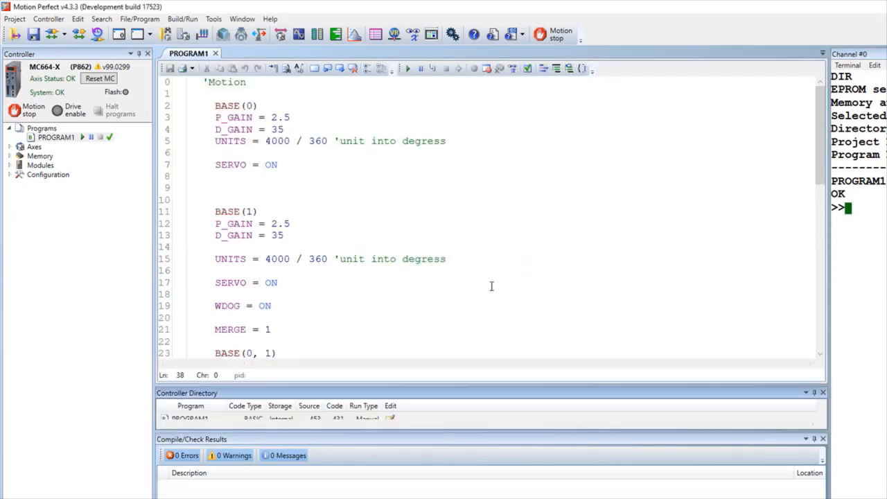
mouse_move(463, 438)
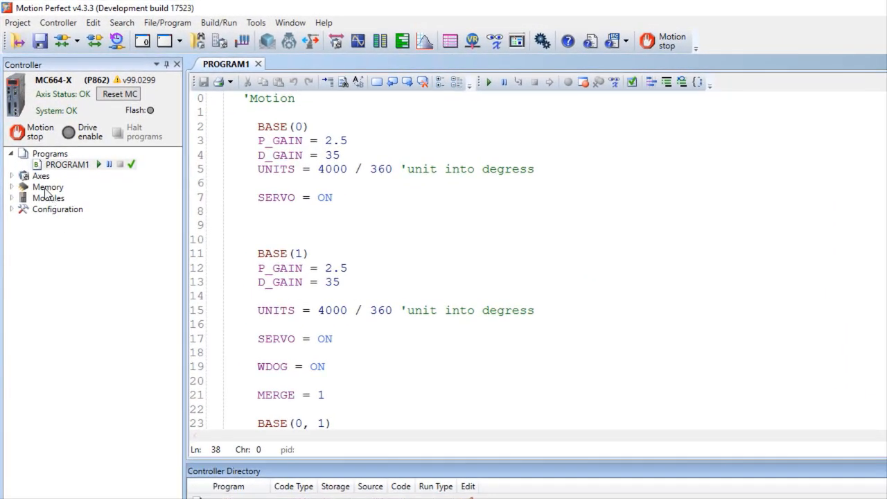
mouse_move(50, 153)
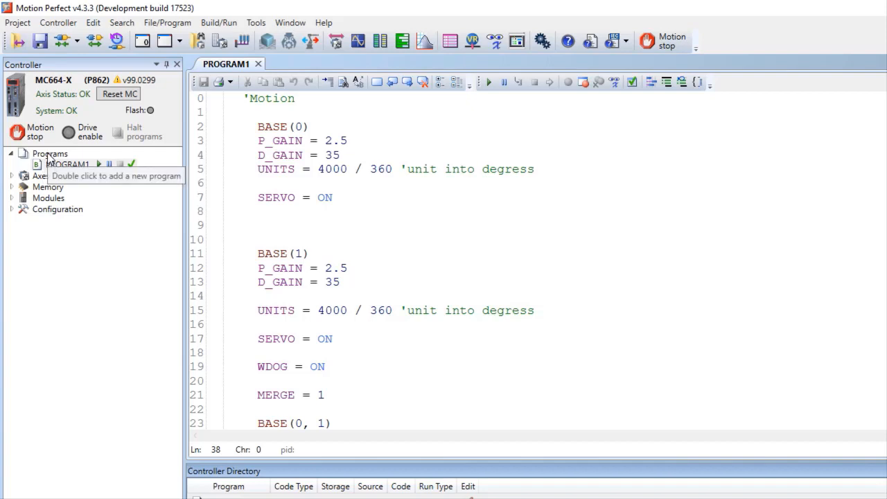
Step: Create a new BASIC program named MAIN from the program list's context menu
right_click(49, 153)
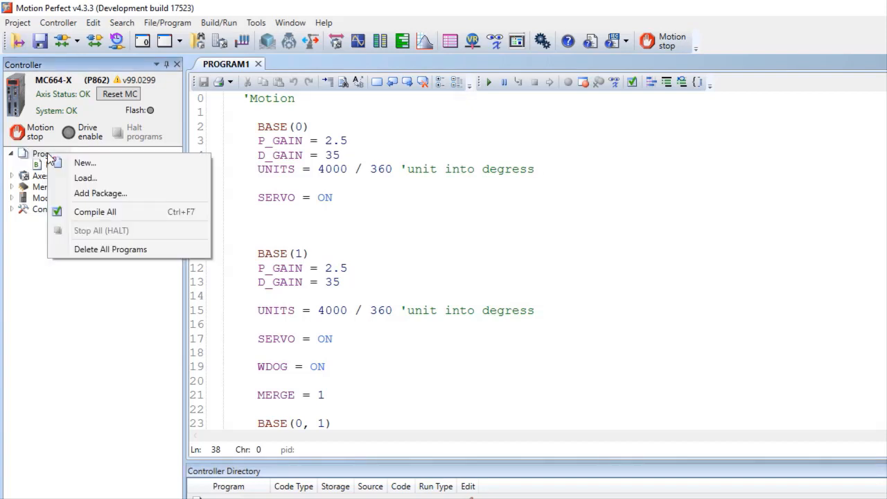
mouse_move(85, 162)
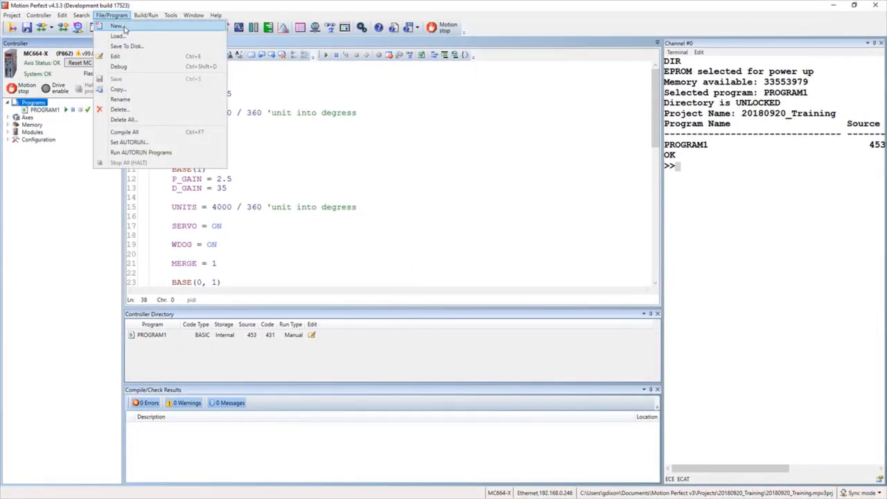
left_click(117, 25)
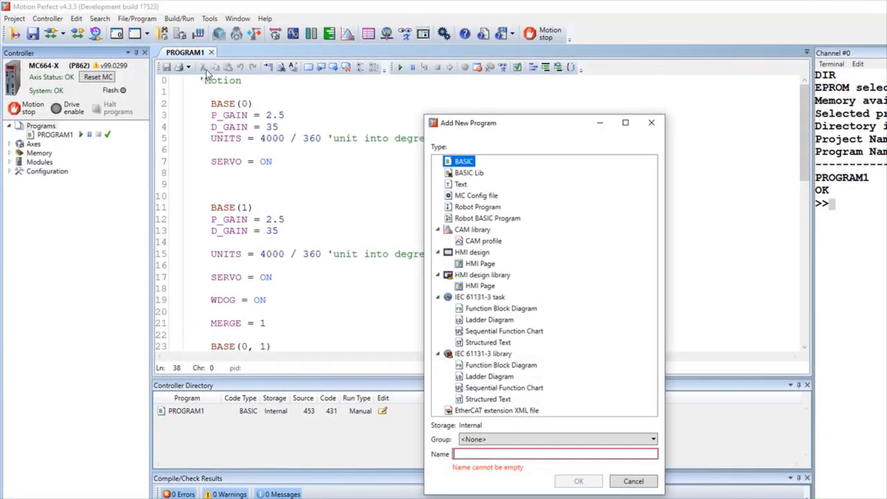
mouse_move(278, 166)
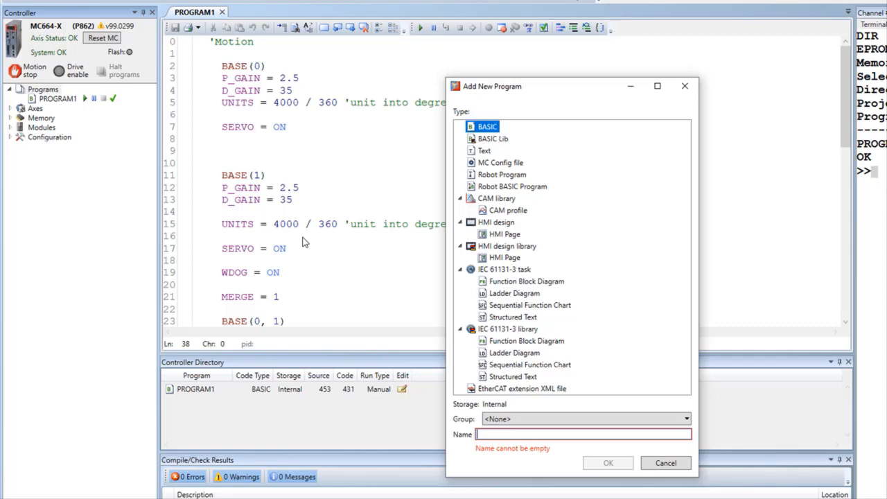
type("MAIN")
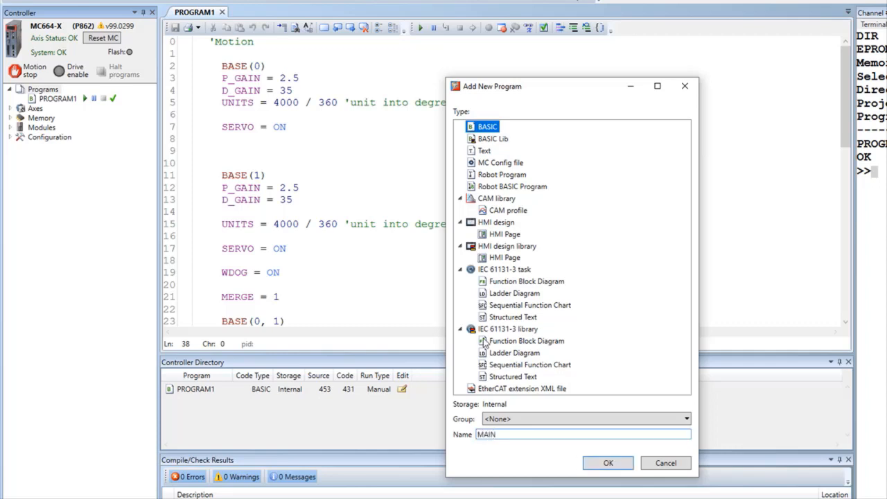
left_click(607, 463)
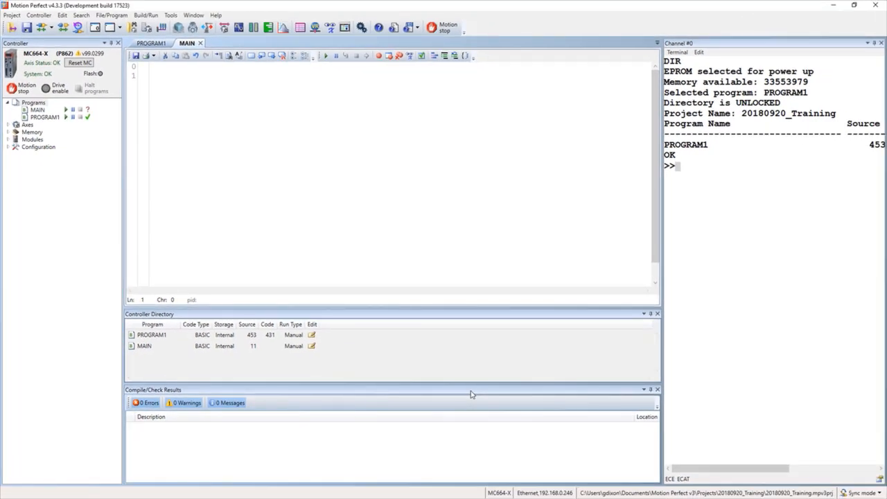
Step: Enter the MAIN lines DIM a AS FLOAT, a = 123.4 and PRINT a
type("DIM")
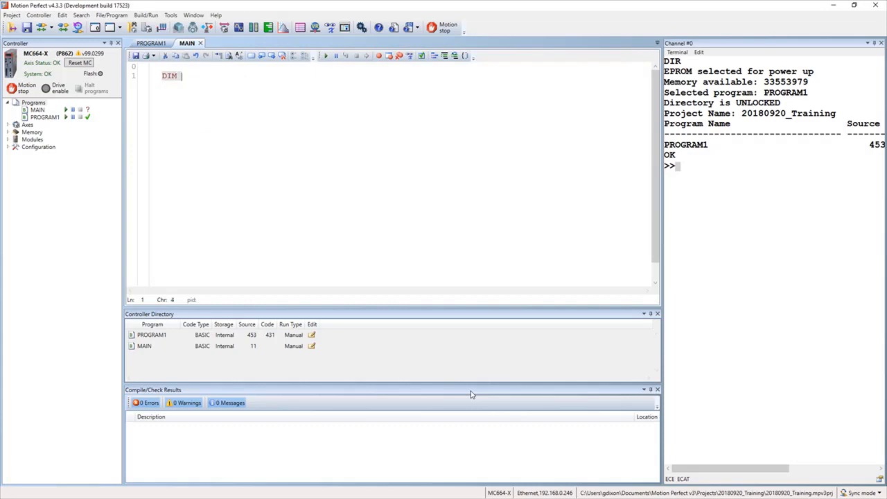
type("A AS")
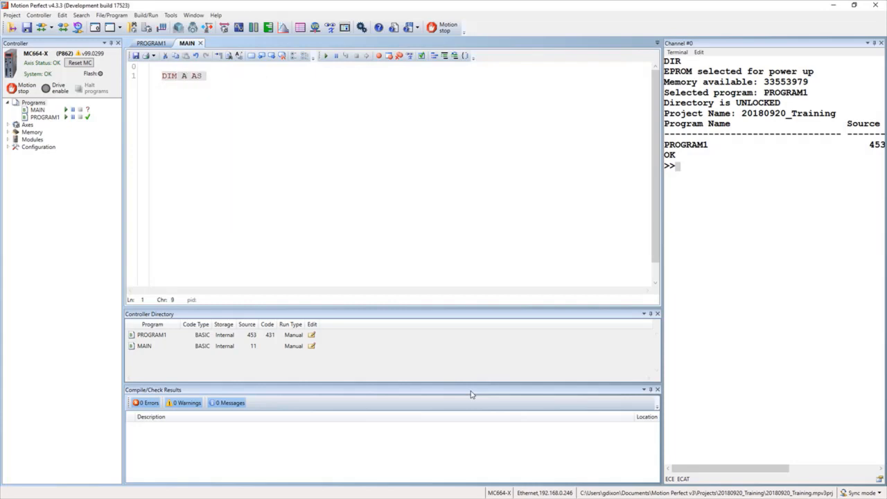
type("FLOAT")
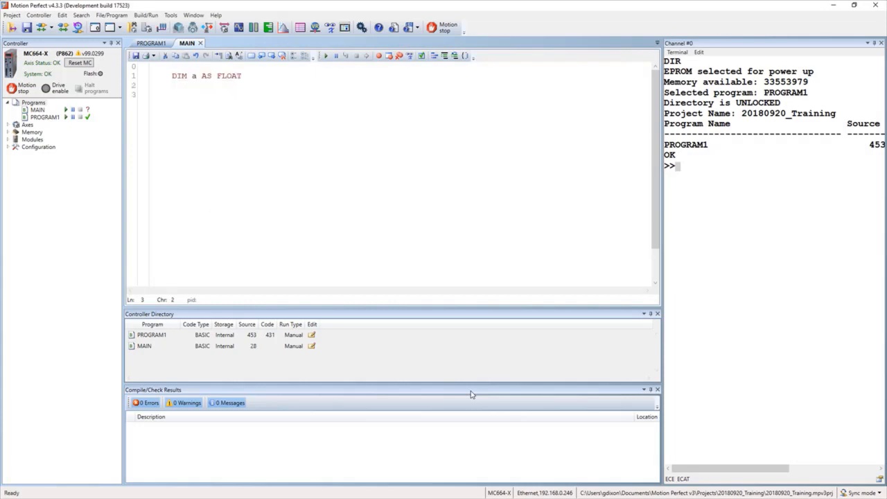
type("A =1")
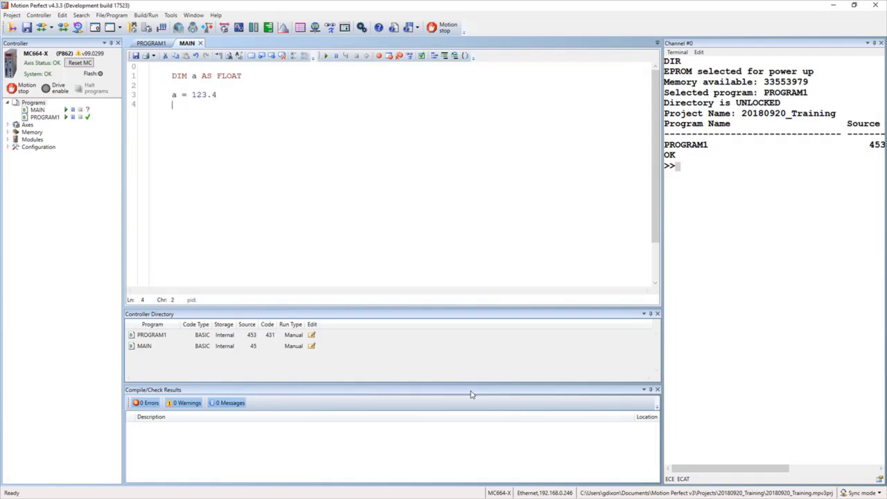
key("enter")
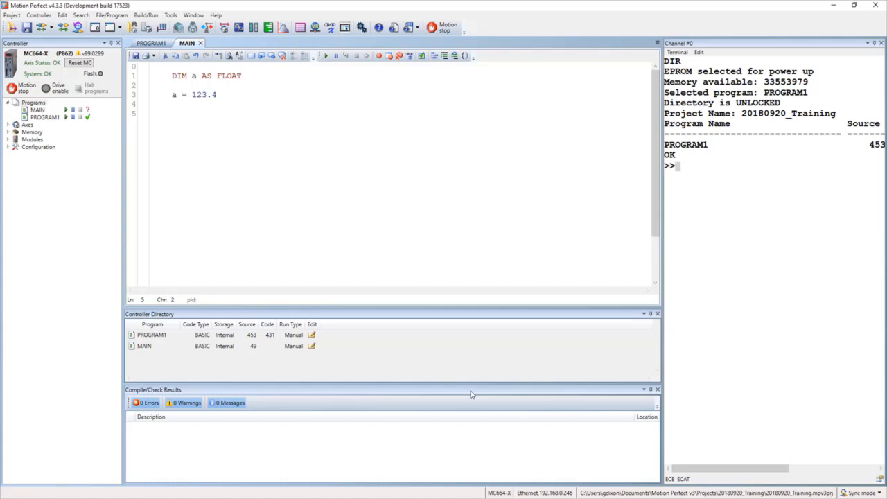
type("B")
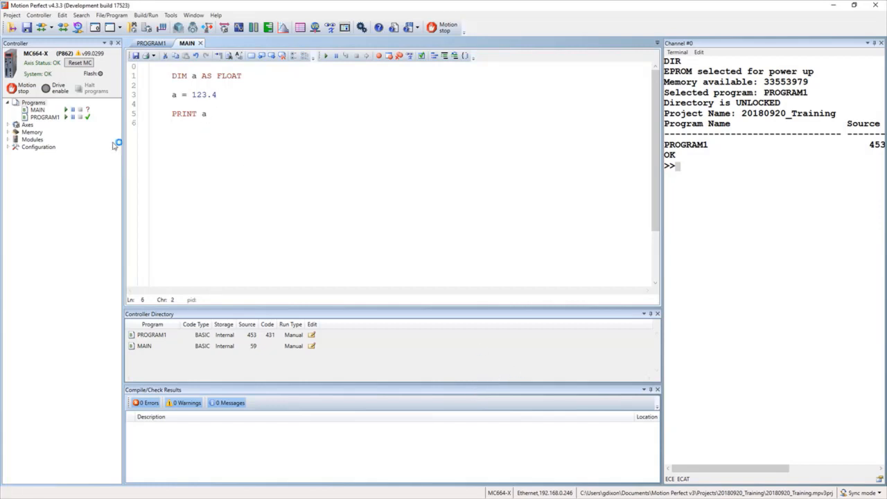
mouse_move(88, 110)
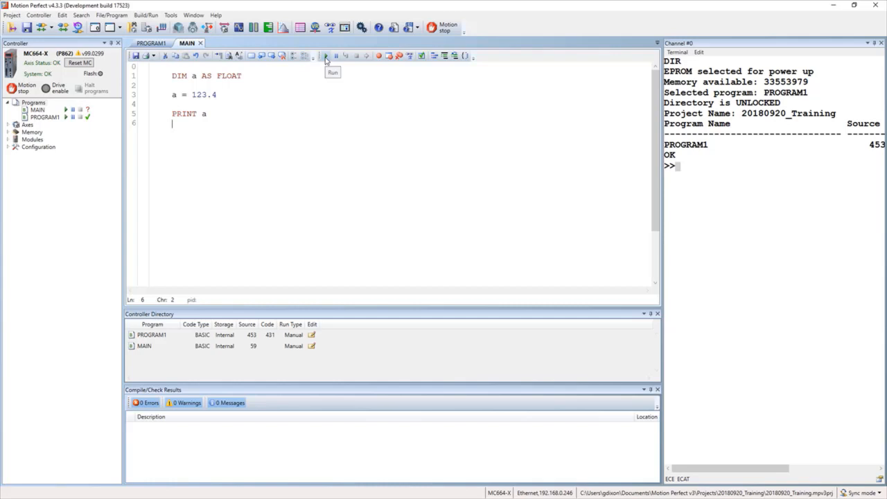
Step: Run MAIN so channel 0 prints 123.4000, then enter ?V in the terminal
left_click(325, 56)
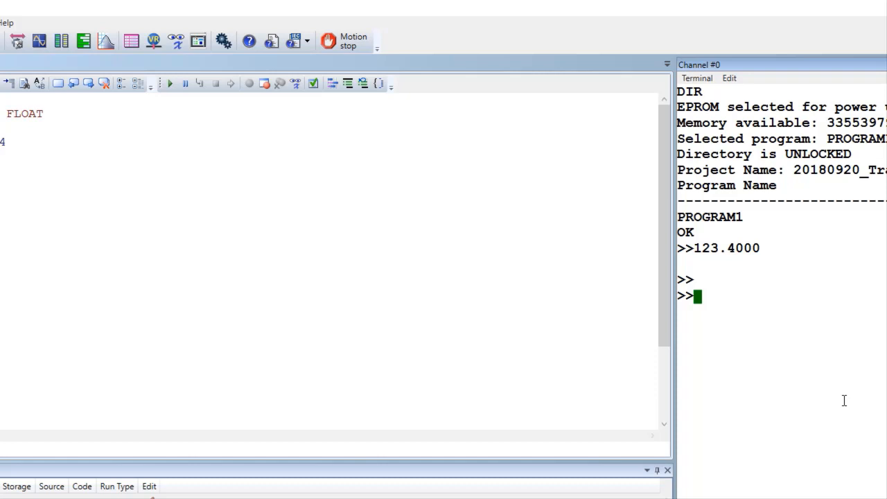
type("?")
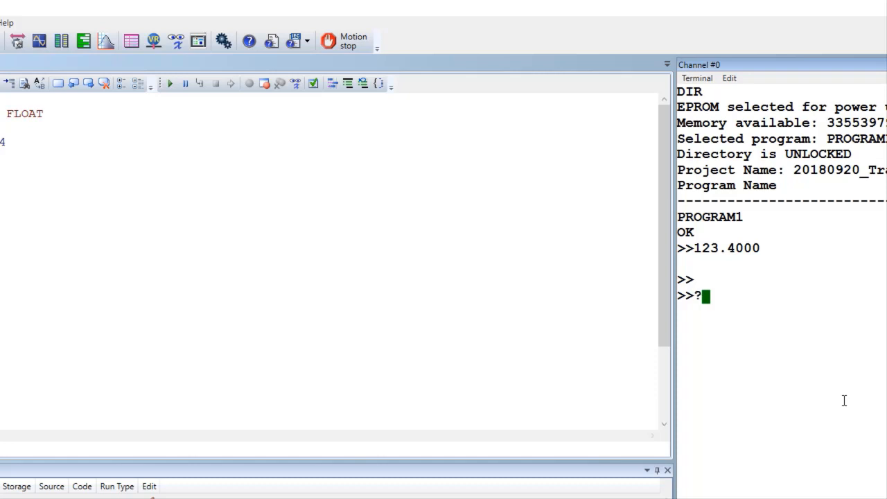
type("V")
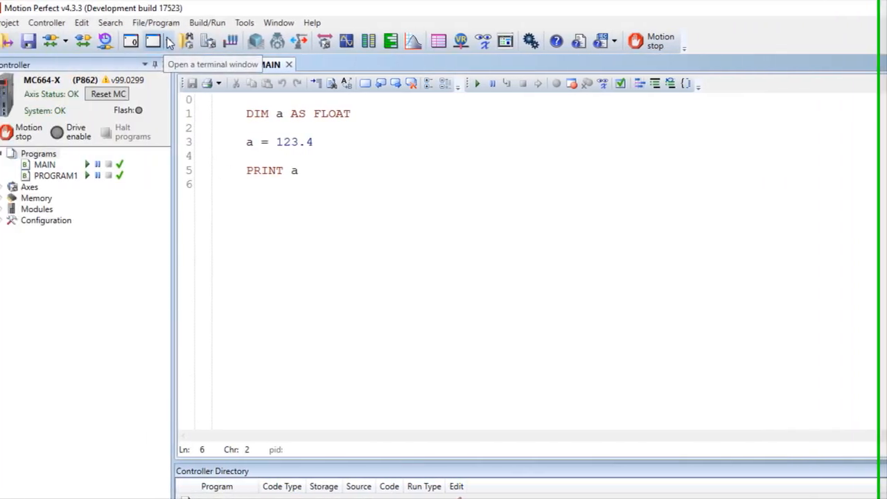
Step: Open a Channel #5 terminal and change MAIN's print line to PRINT #5,a
left_click(170, 40)
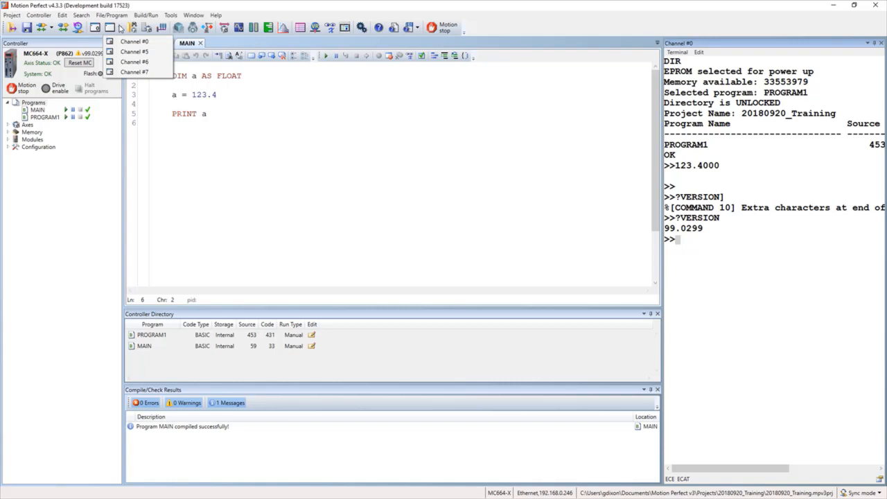
mouse_move(135, 52)
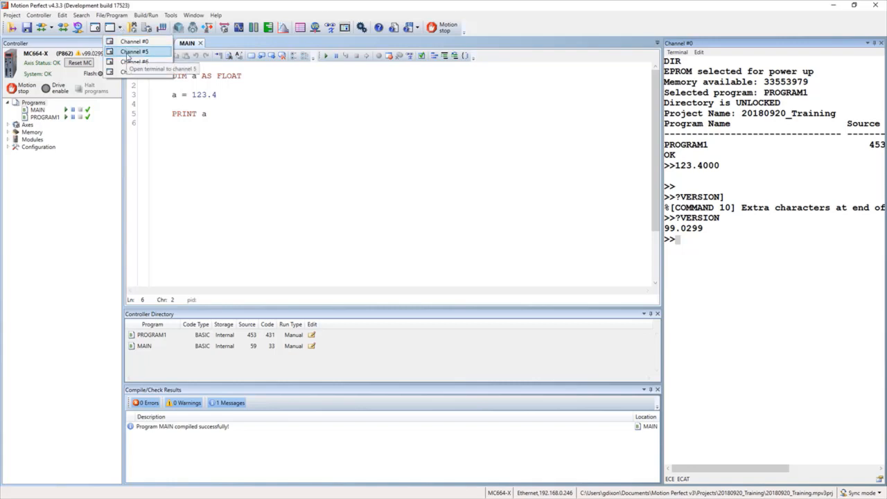
left_click(136, 52)
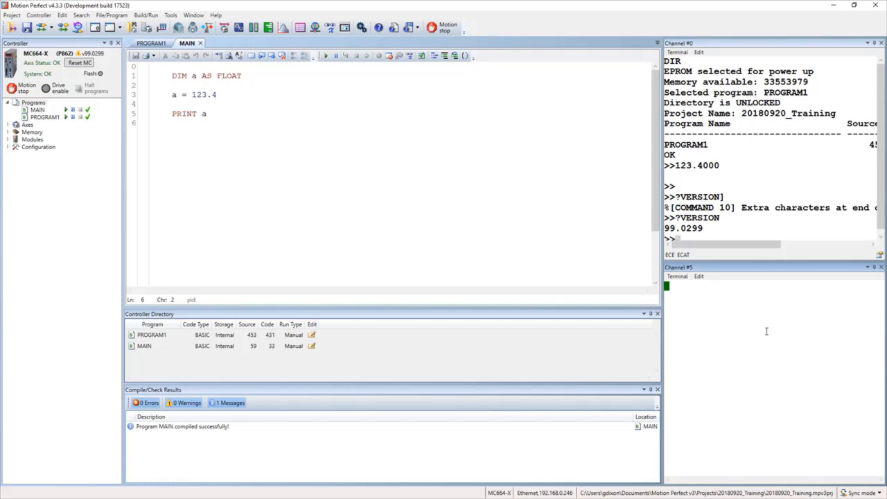
mouse_move(515, 155)
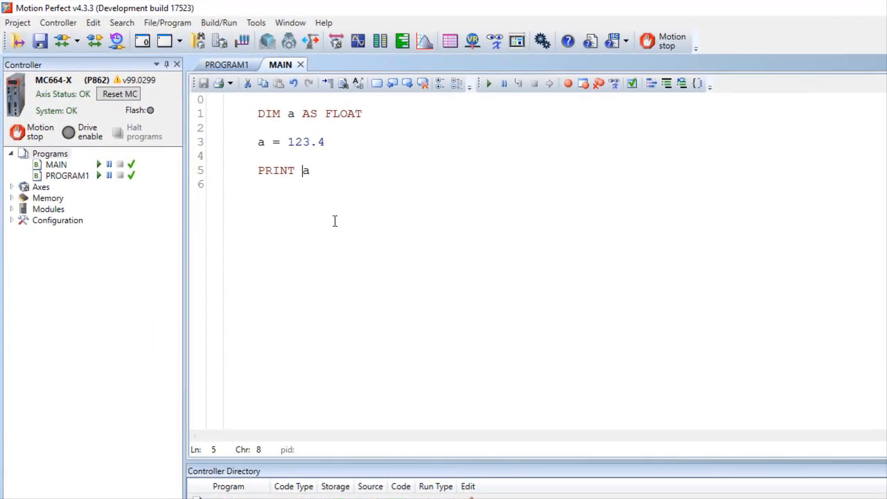
type("#5,")
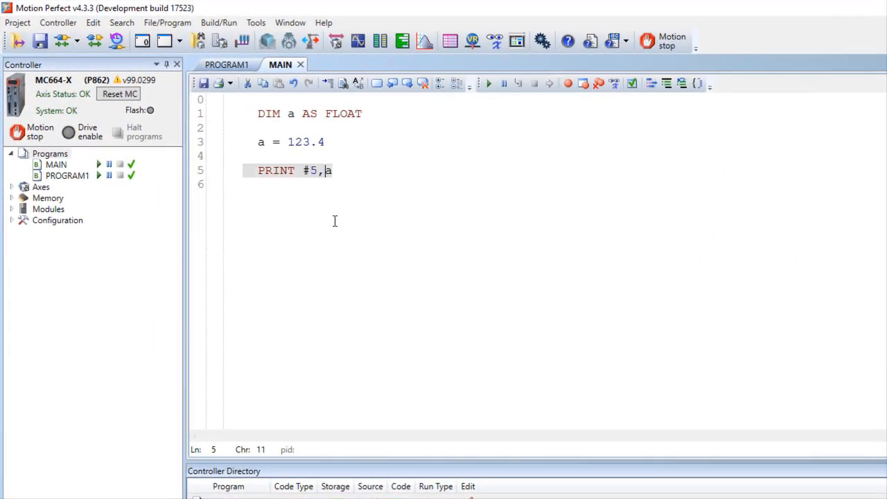